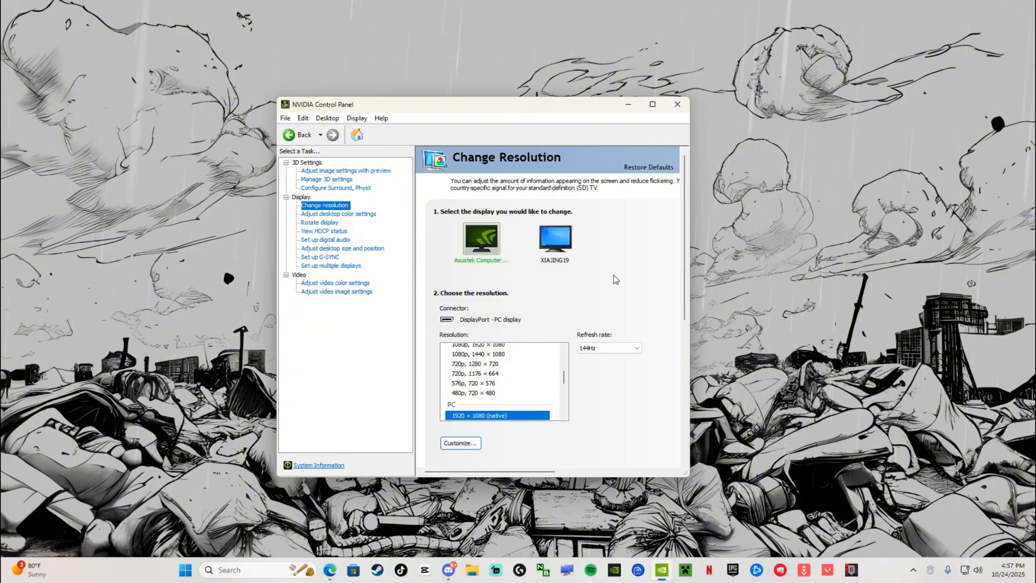
pyautogui.moveTo(567, 328)
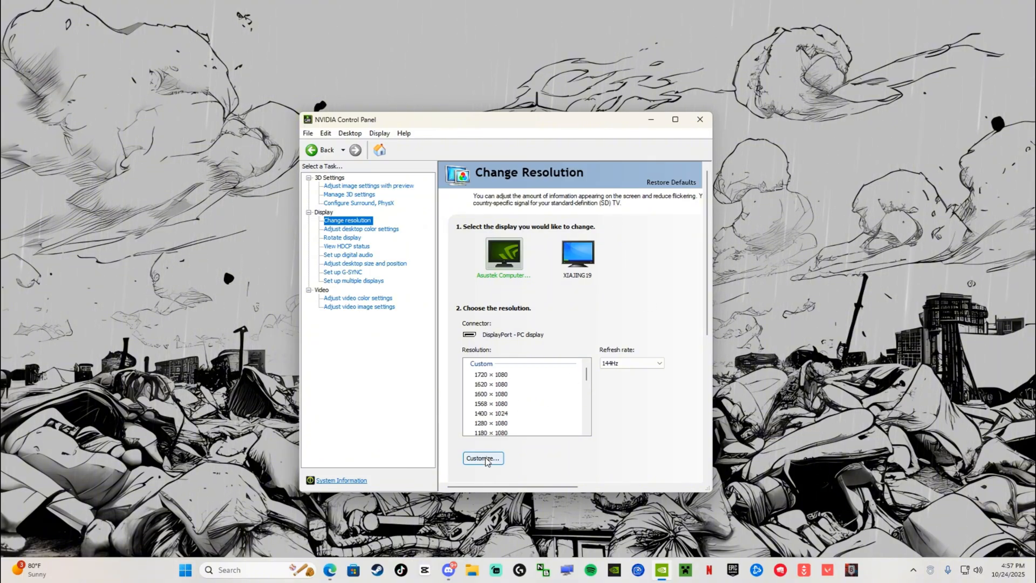
# Step: Create and test a 1568-pixel-wide custom resolution, then perform desktop scaling on the display
pyautogui.click(483, 458)
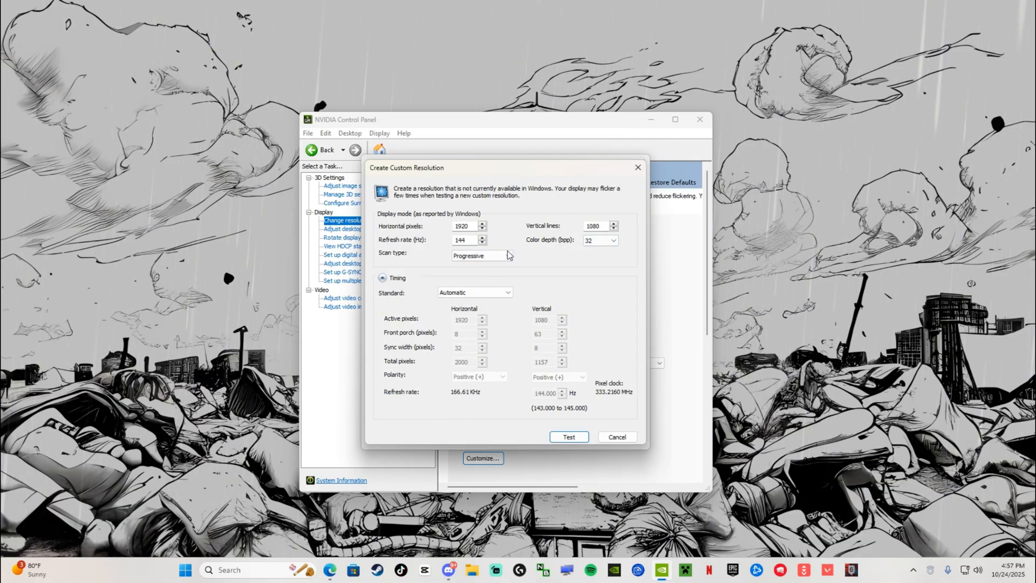
pyautogui.click(465, 226)
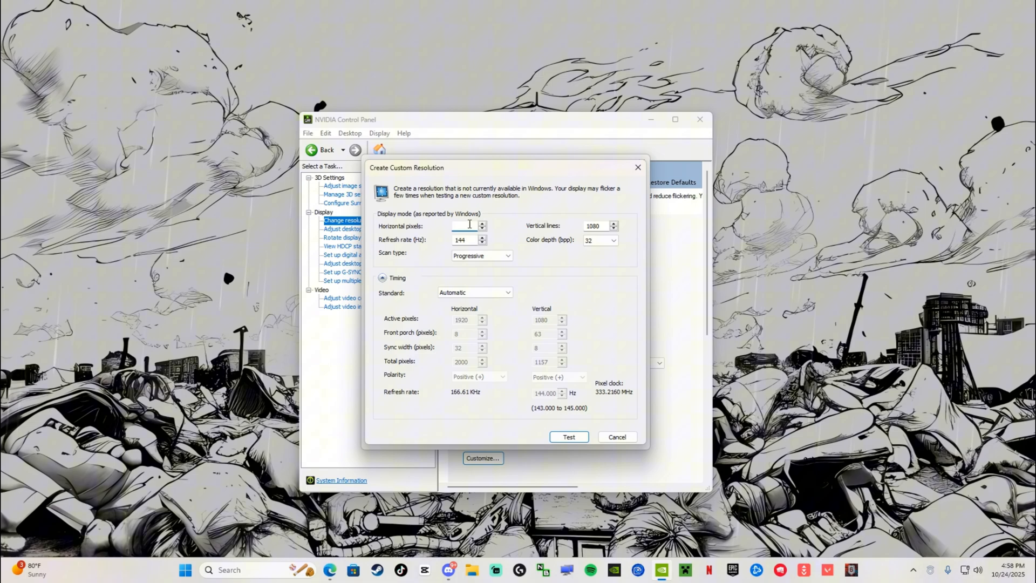
pyautogui.write('1568')
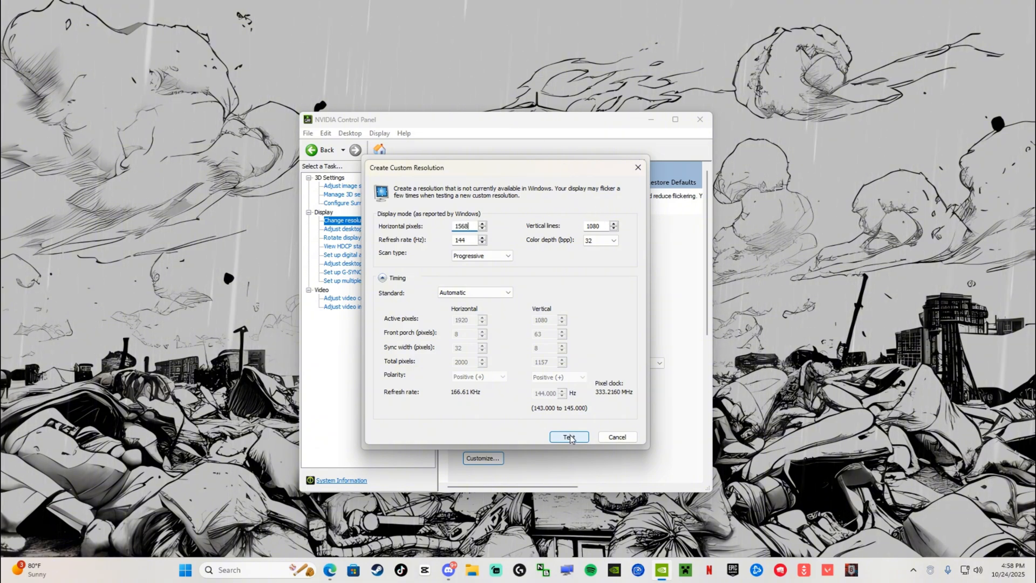
pyautogui.click(569, 436)
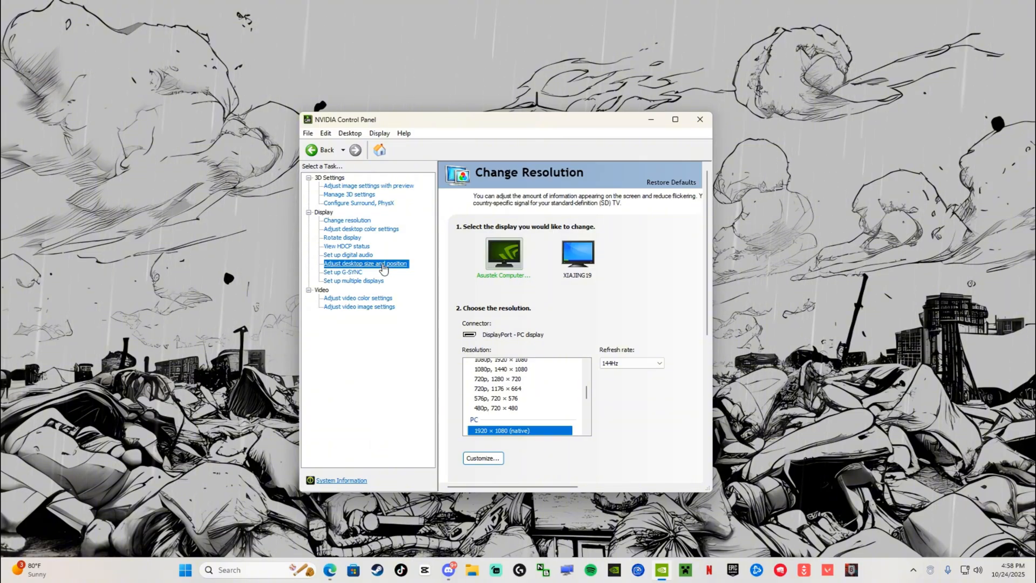
pyautogui.click(363, 263)
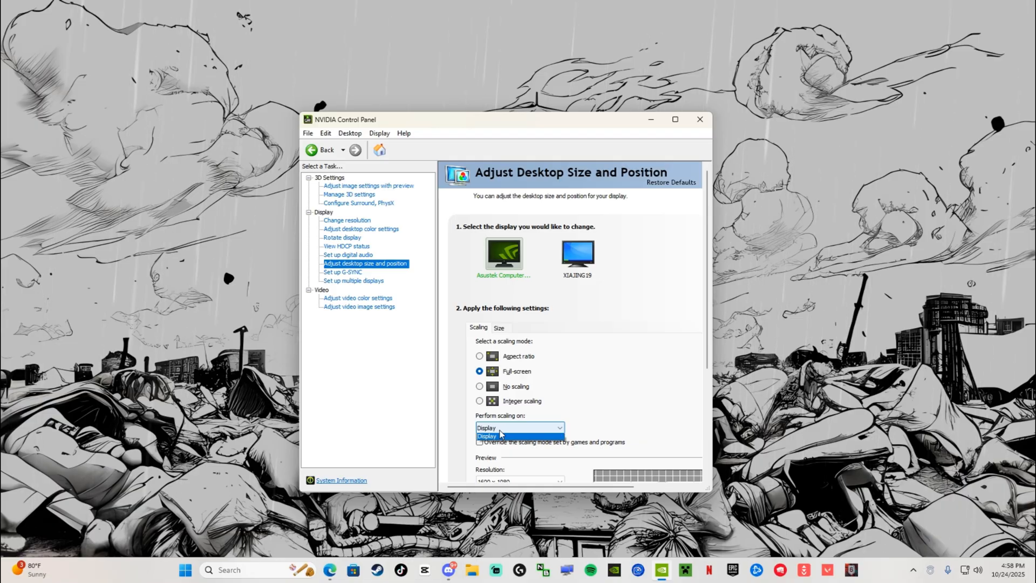
pyautogui.click(696, 119)
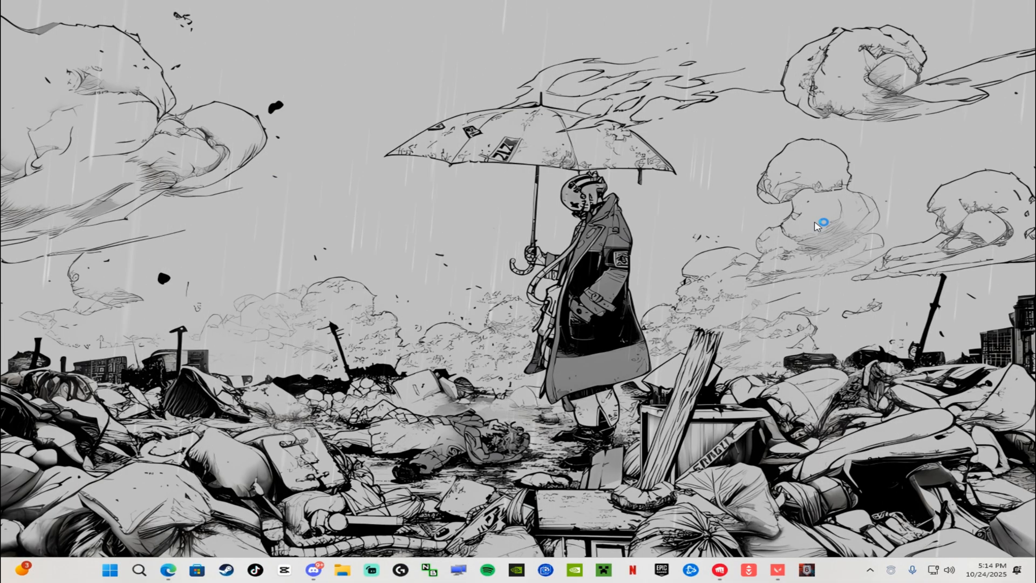
# Step: Launch Device Manager from Start search, expand Monitors, and right-click a generic monitor
pyautogui.write('Device Manager')
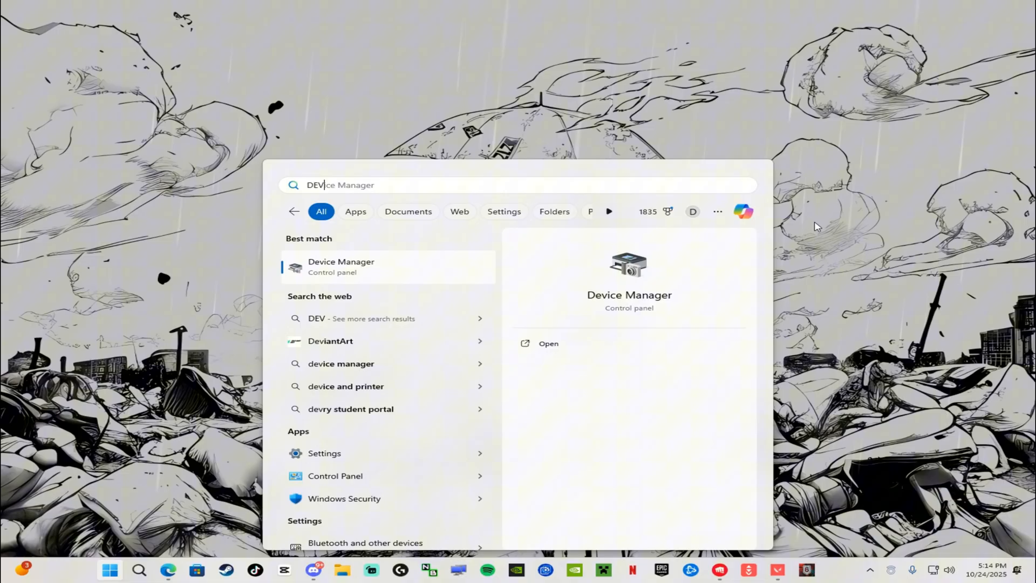
pyautogui.click(341, 266)
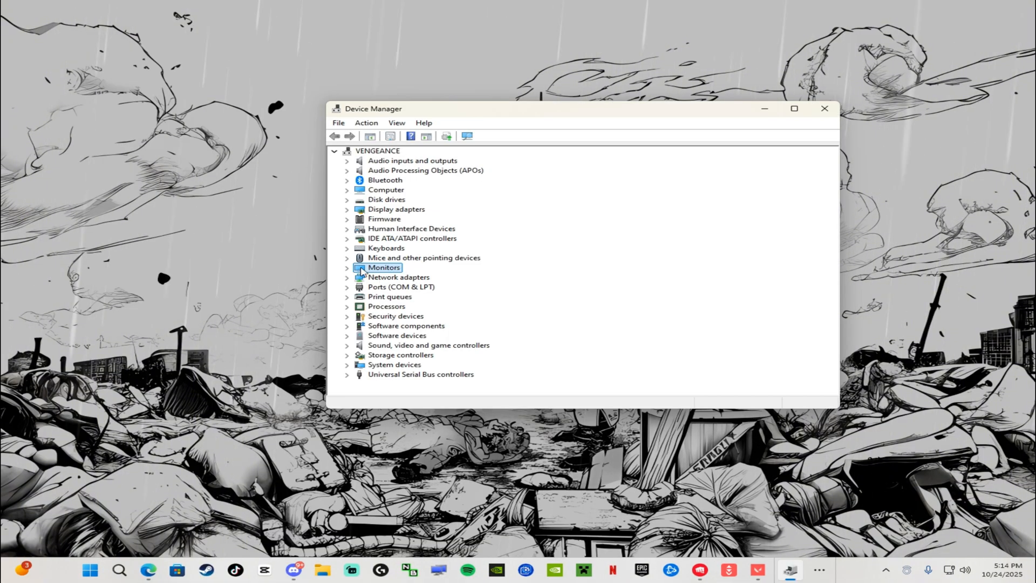
pyautogui.click(347, 267)
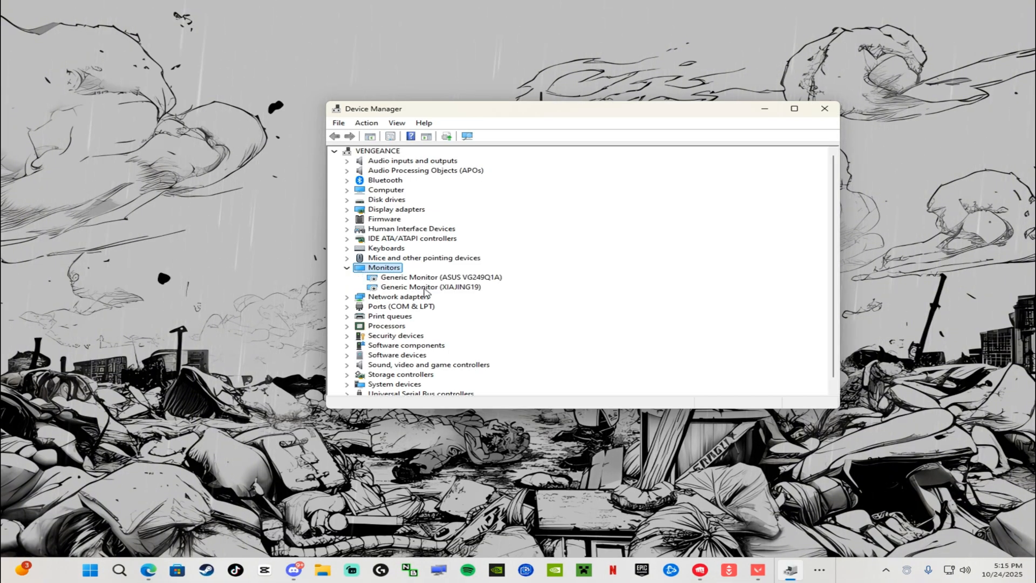
pyautogui.rightClick(433, 277)
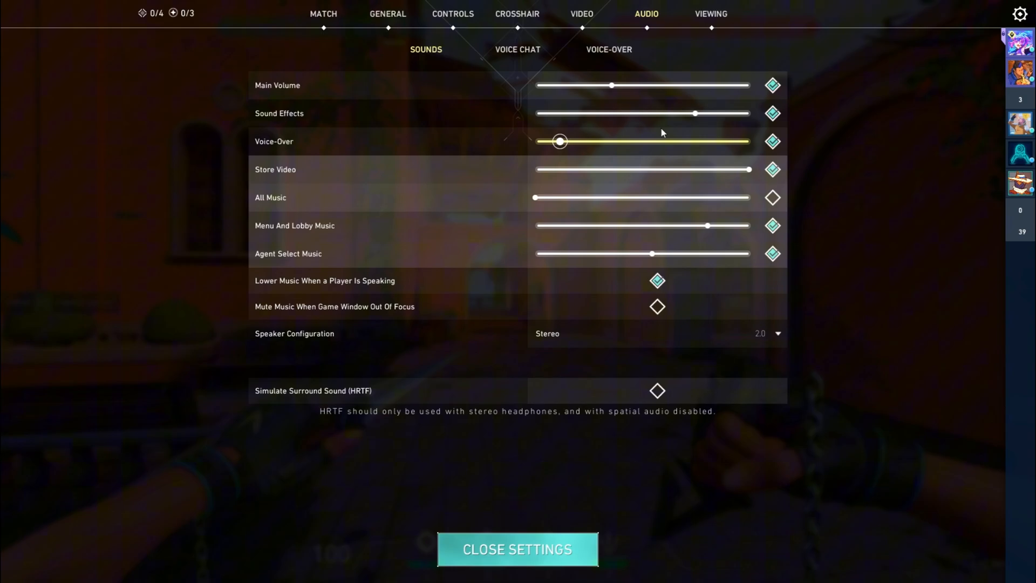
# Step: Switch to Valorant's VIDEO tab to review Display Mode and Aspect Ratio Method
pyautogui.click(582, 14)
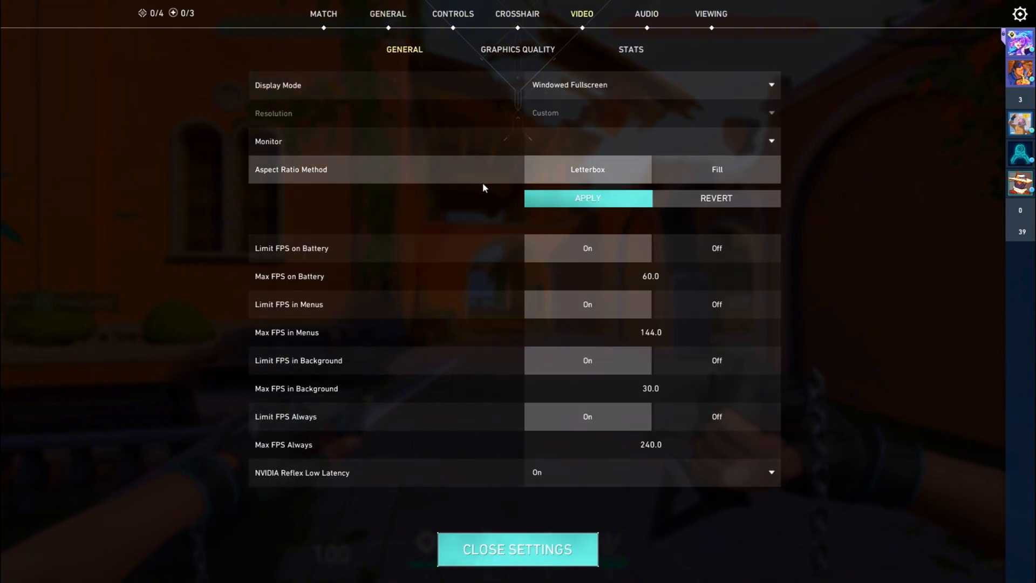
pyautogui.moveTo(604, 178)
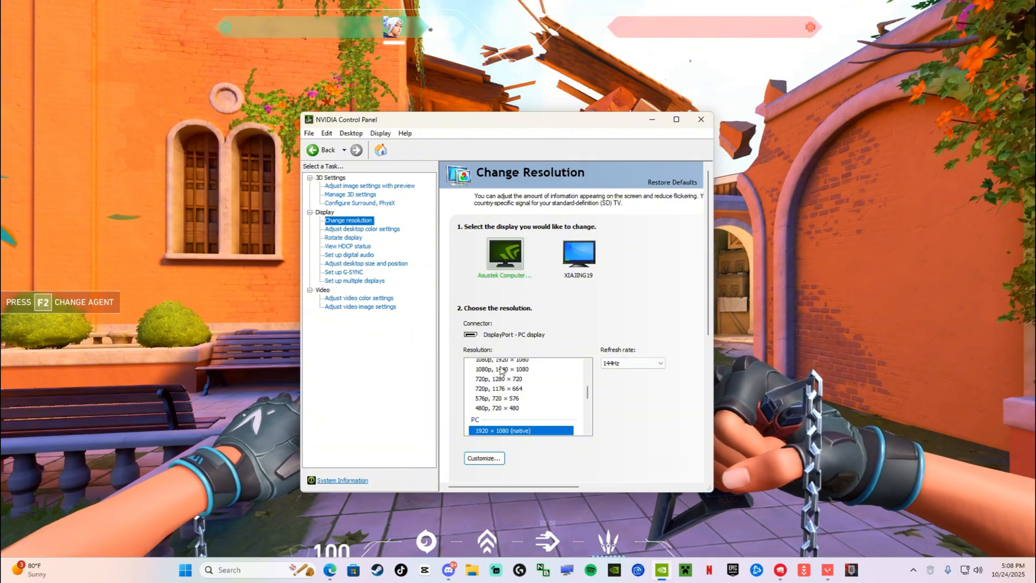
# Step: Select the custom 1568 × 1080 entry in the Resolution list
pyautogui.click(492, 403)
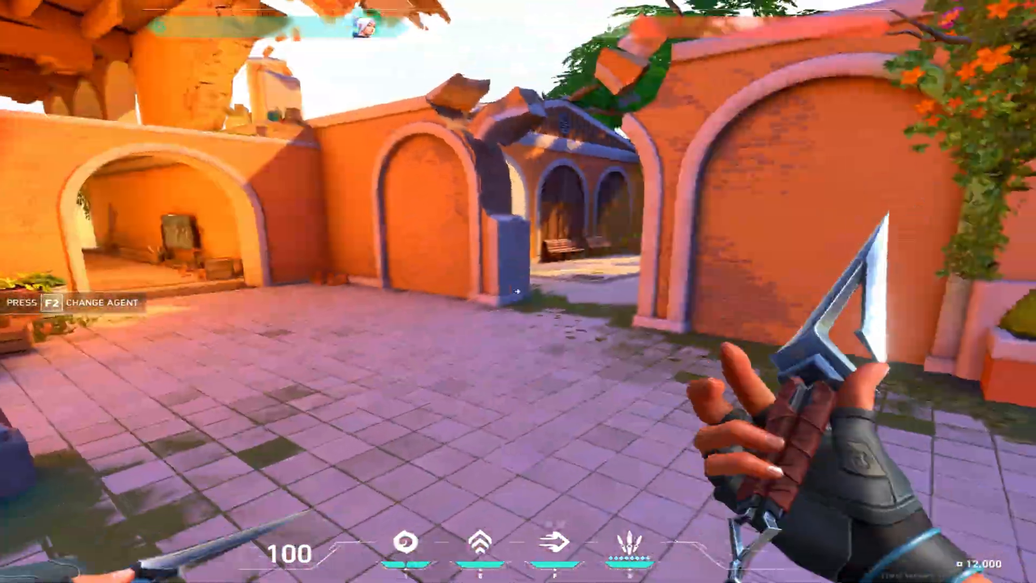
pyautogui.moveTo(518, 291)
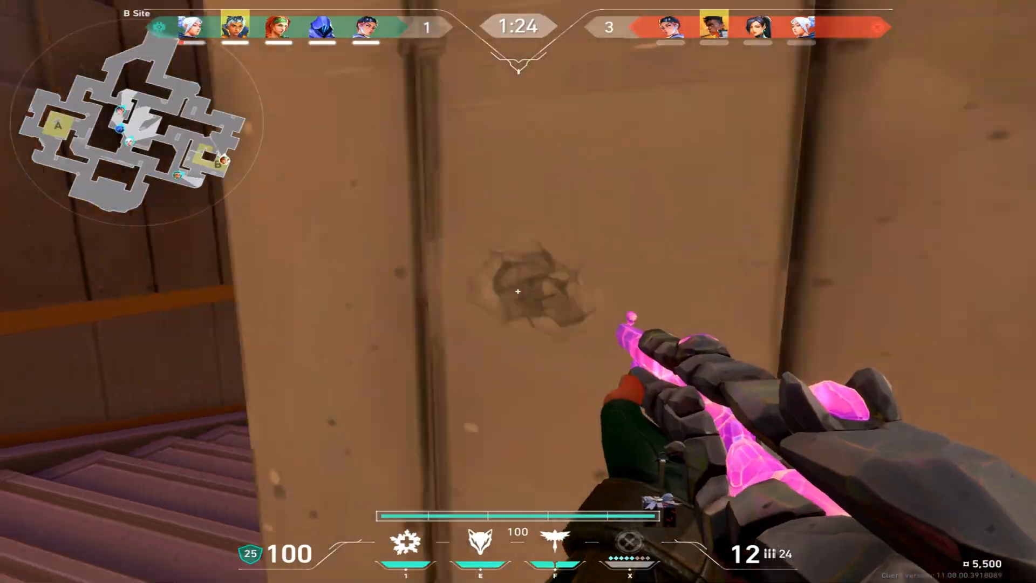
# Step: Click into the Valorant match to play at the stretched resolution
pyautogui.click(517, 292)
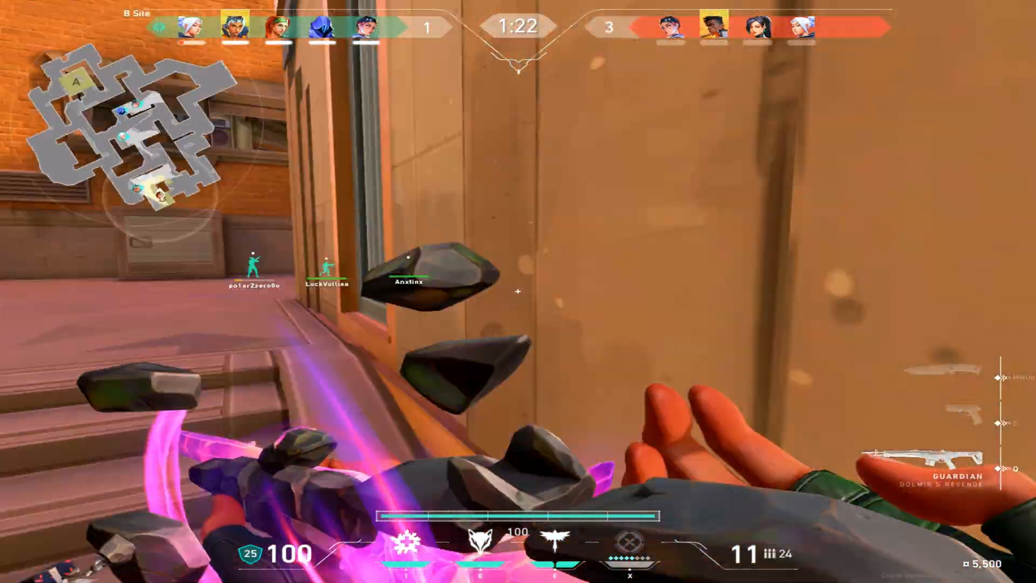